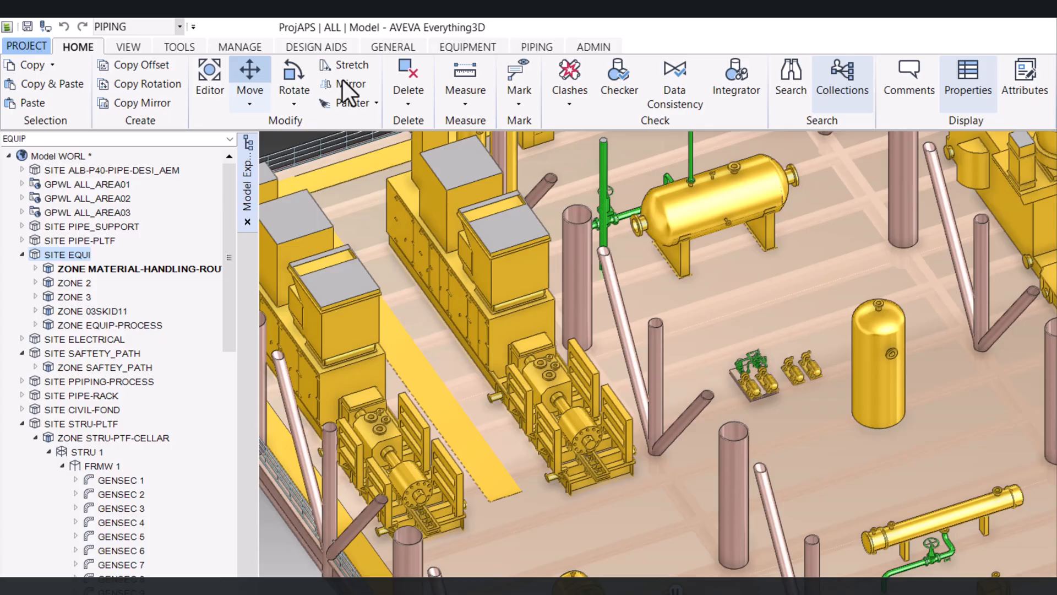
# Start the Measure Distance tool from the Home tab on the equipment model.
pyautogui.click(465, 71)
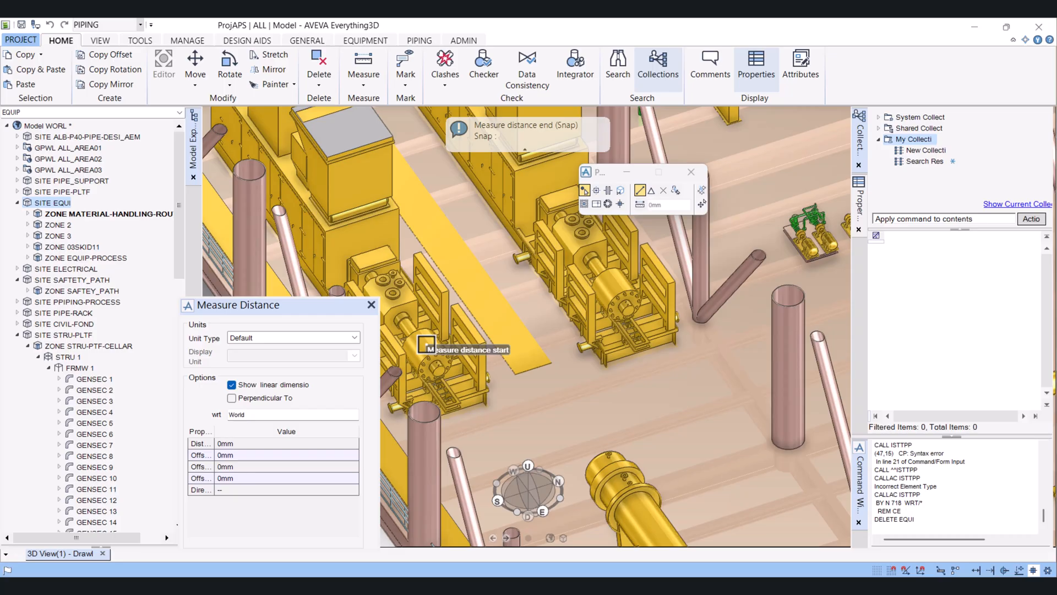
# Measure between the skids (7800 mm, 19209.4 mm), then start from the cylindrical vessel.
pyautogui.click(619, 291)
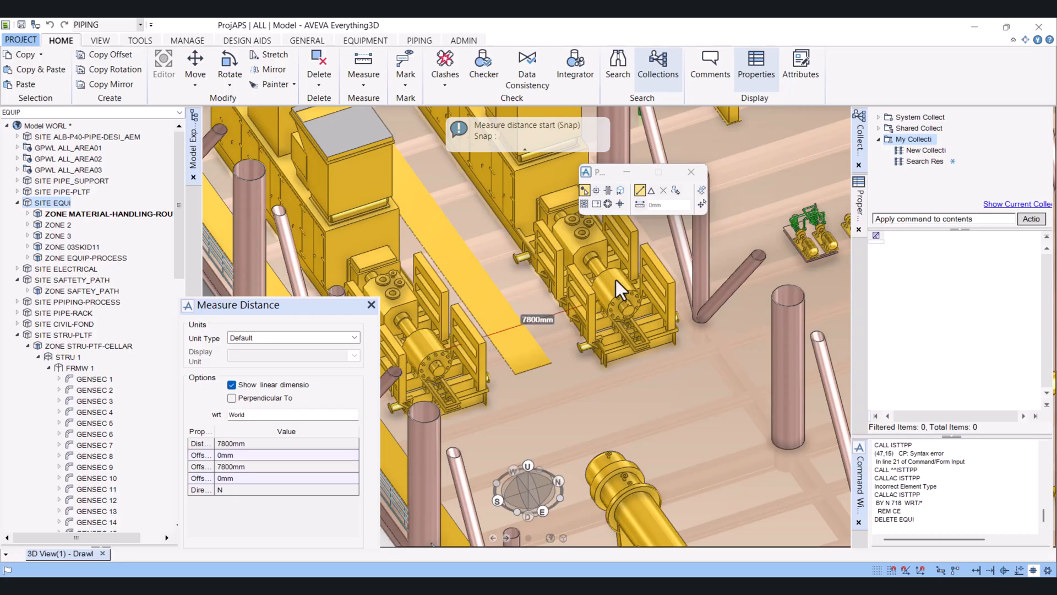
pyautogui.moveTo(412, 342)
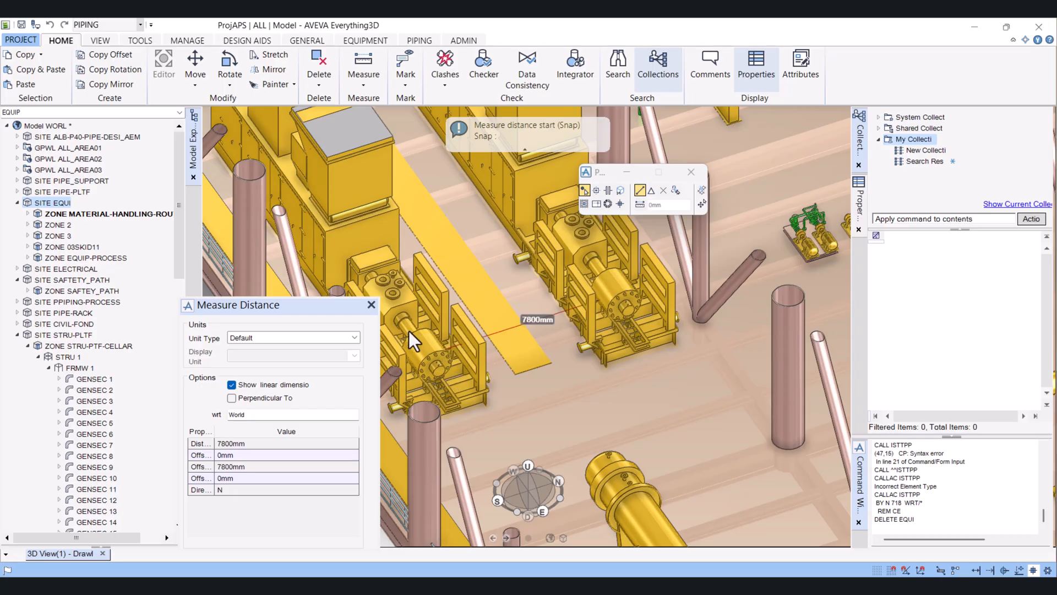
pyautogui.moveTo(605, 304)
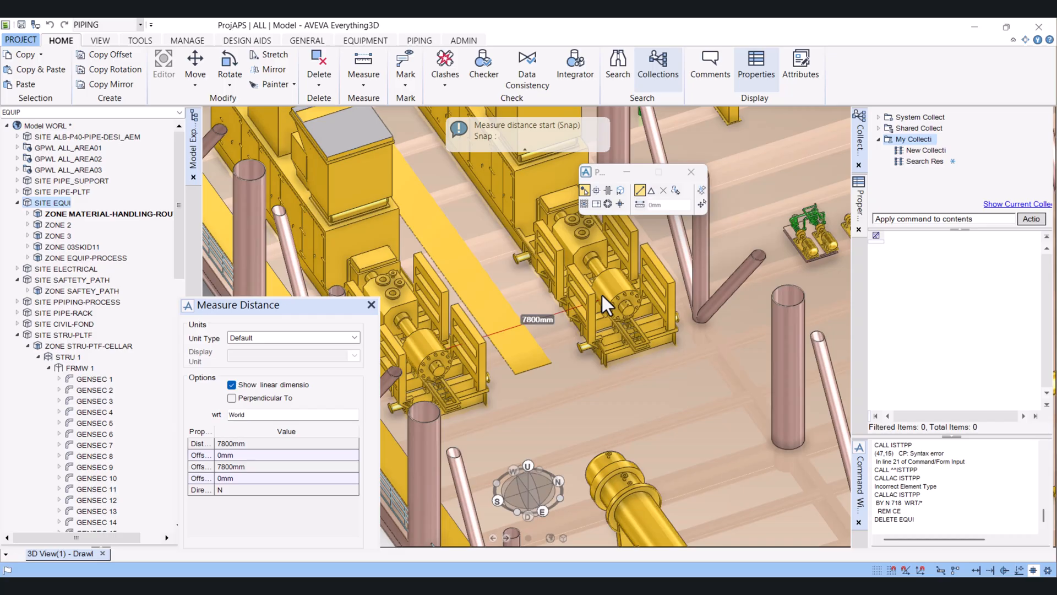
pyautogui.moveTo(517, 345)
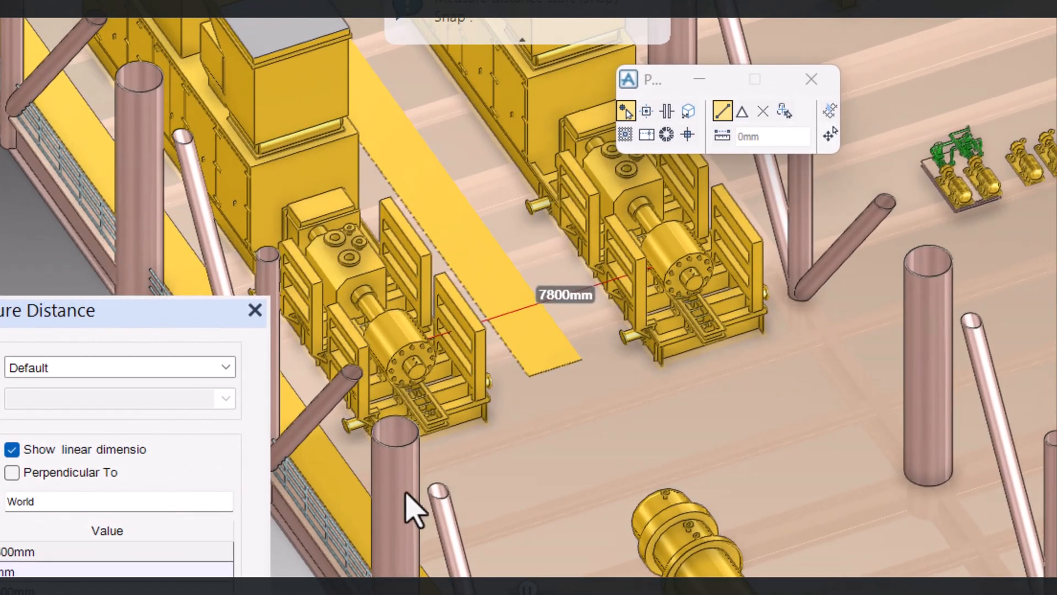
pyautogui.moveTo(957, 363)
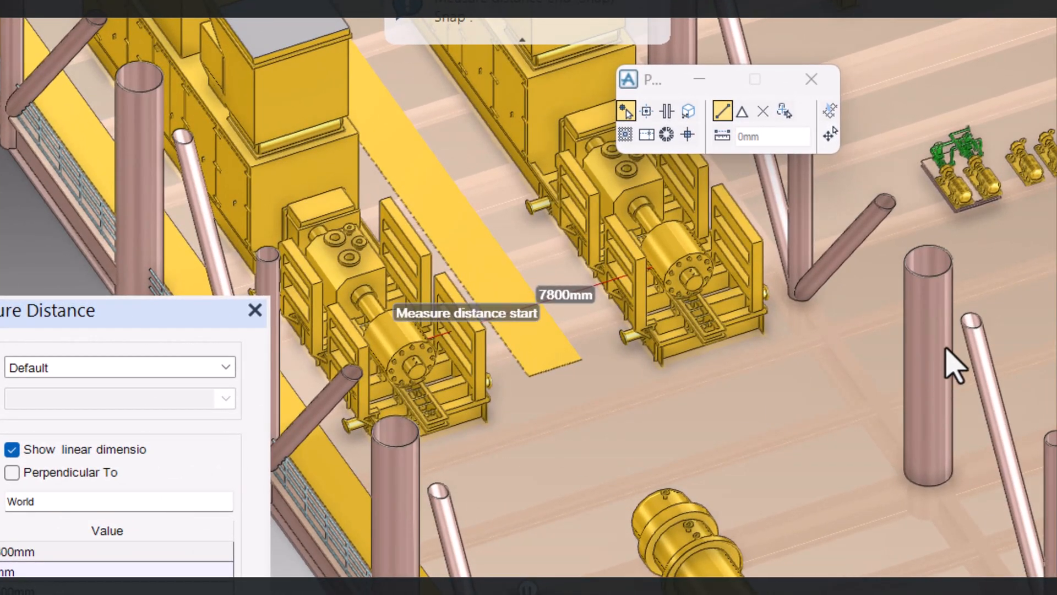
pyautogui.click(930, 269)
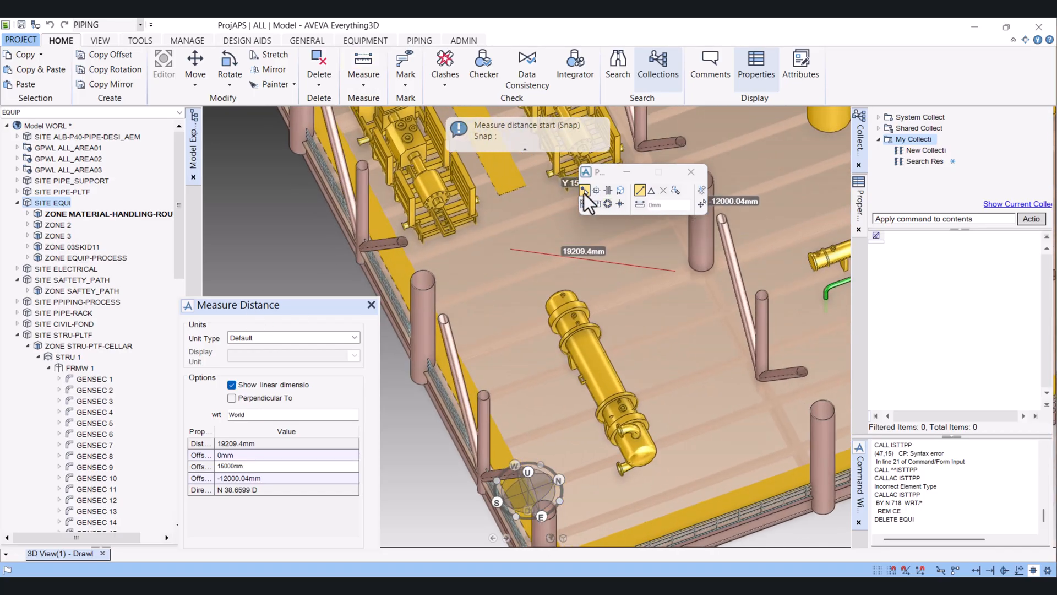
pyautogui.moveTo(601, 379)
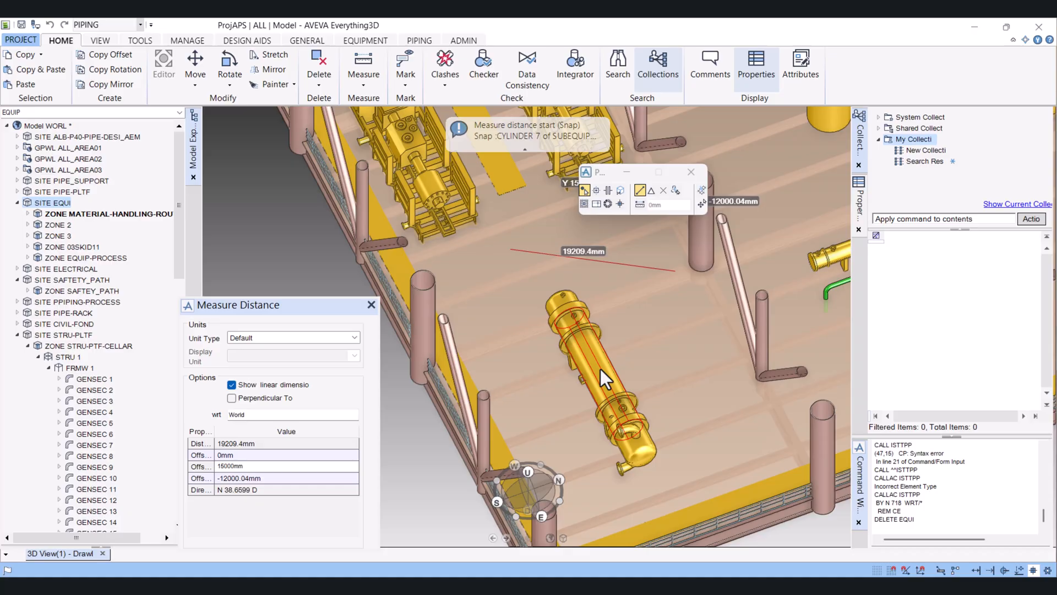
pyautogui.click(603, 377)
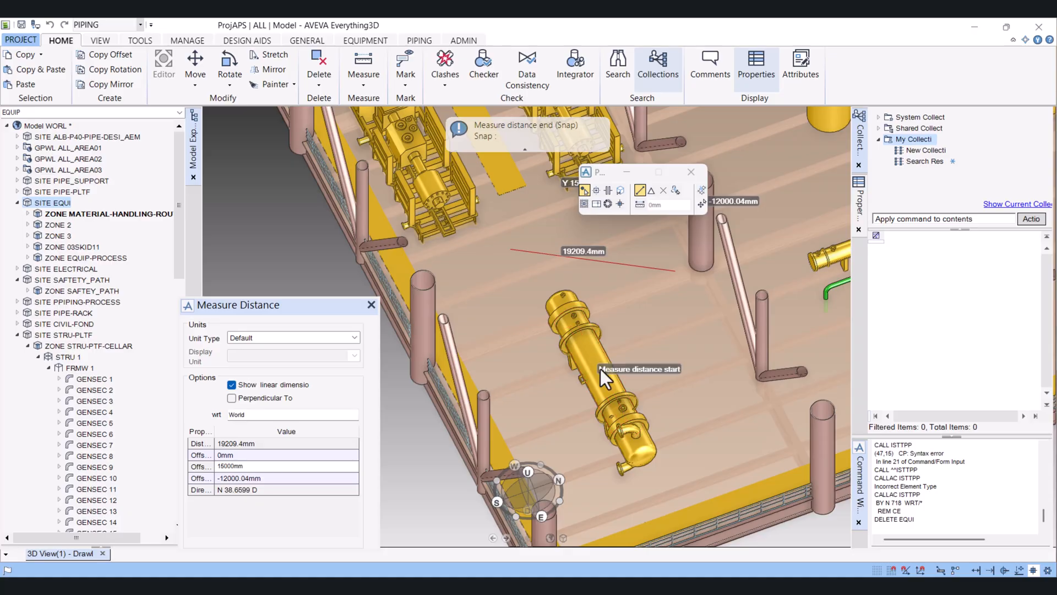
pyautogui.moveTo(772, 339)
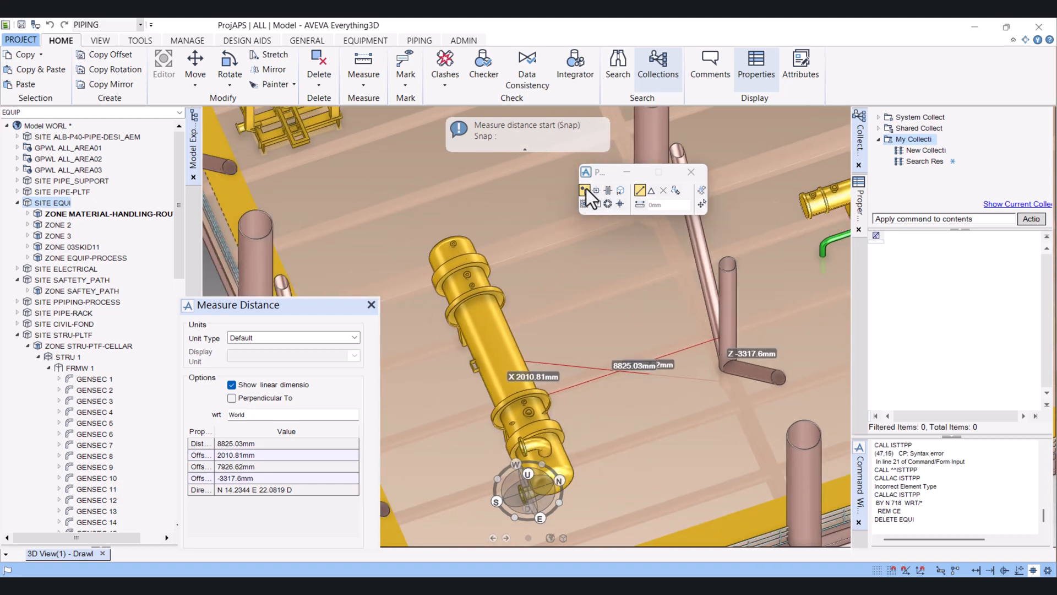
pyautogui.moveTo(597, 192)
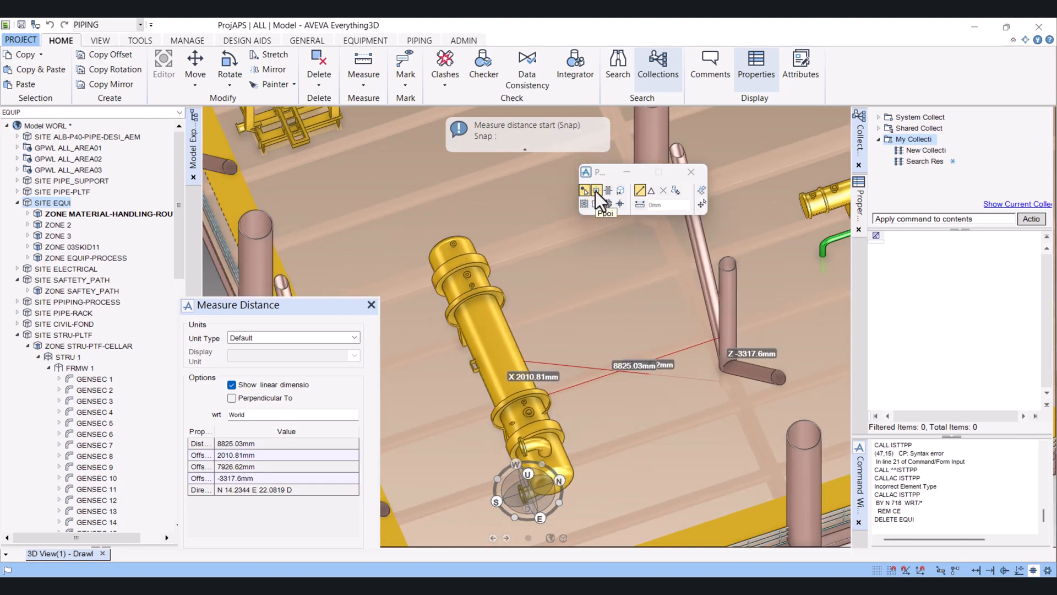
pyautogui.moveTo(583, 207)
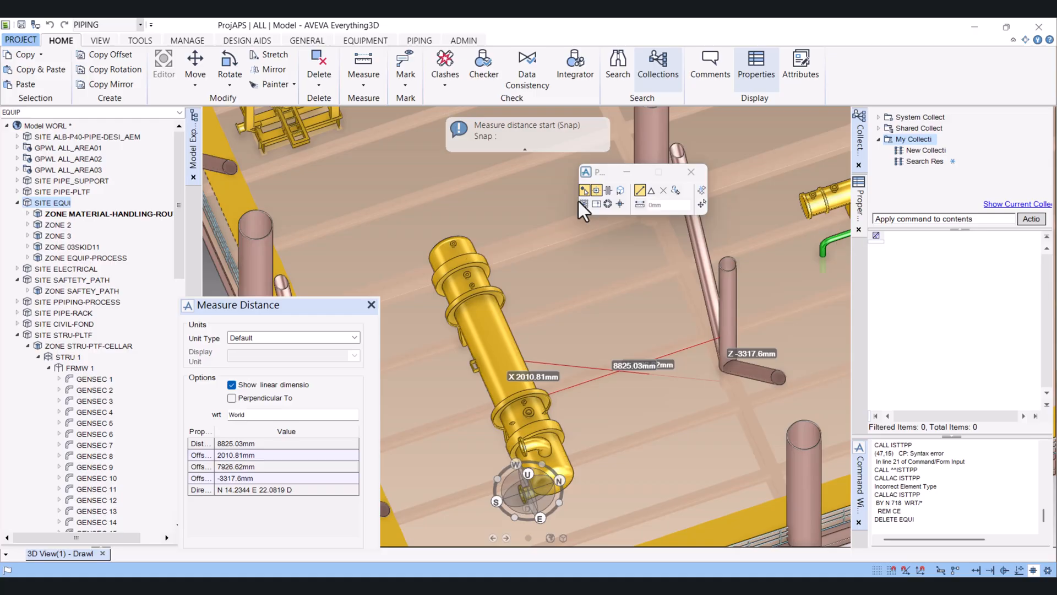
# Close and restart Measure Distance to clear values, then zoom toward the generator enclosure.
pyautogui.click(363, 64)
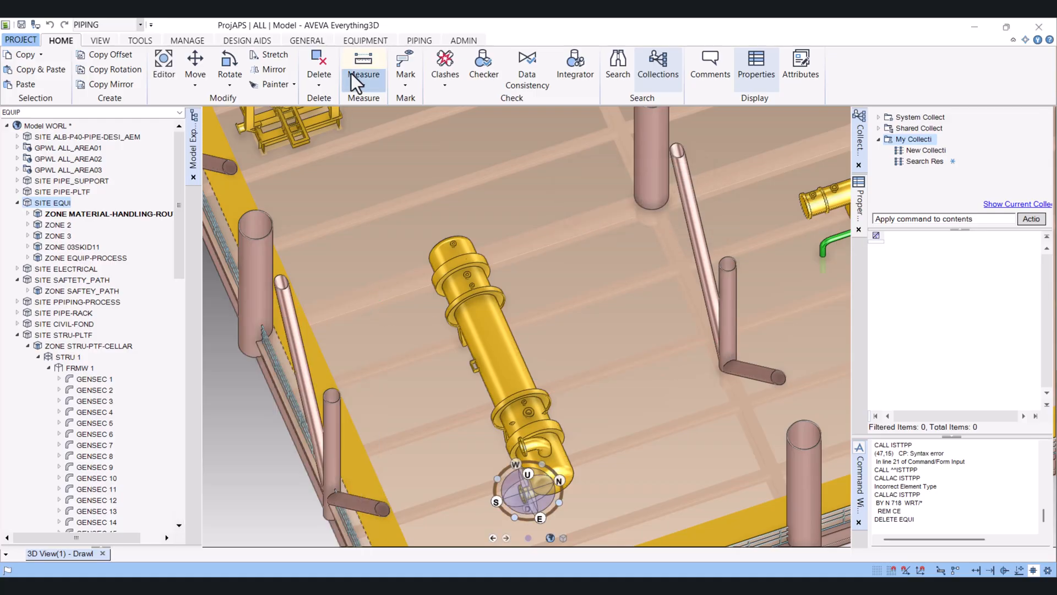
pyautogui.click(364, 64)
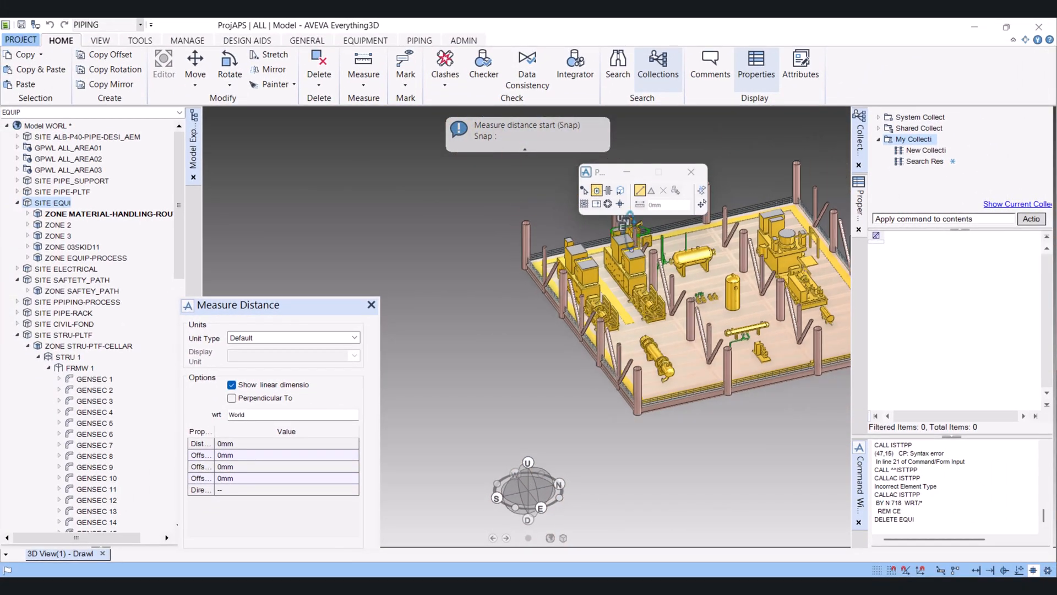
pyautogui.scroll(-3)
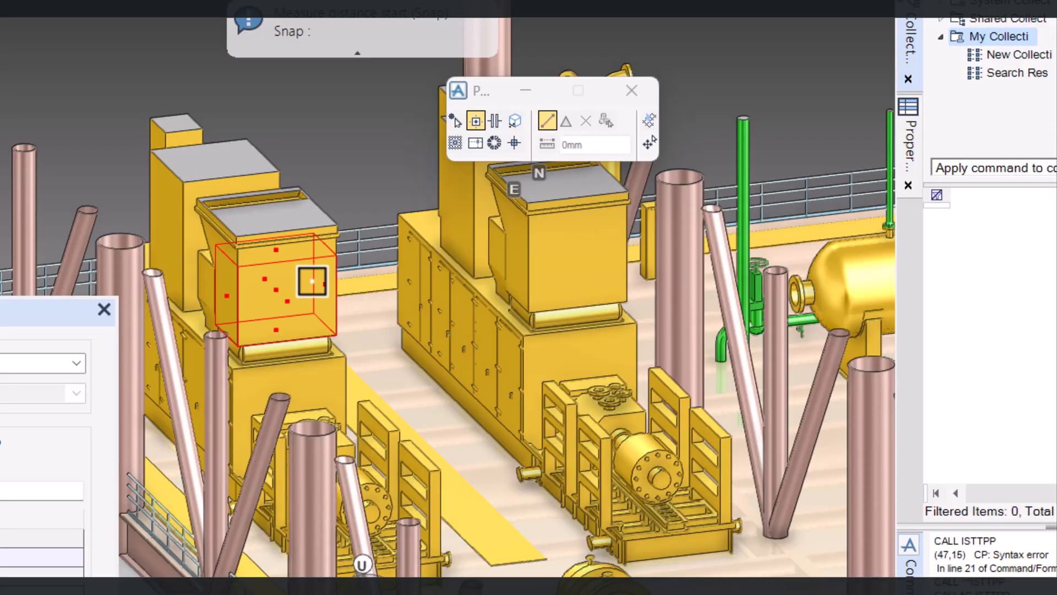
pyautogui.moveTo(266, 315)
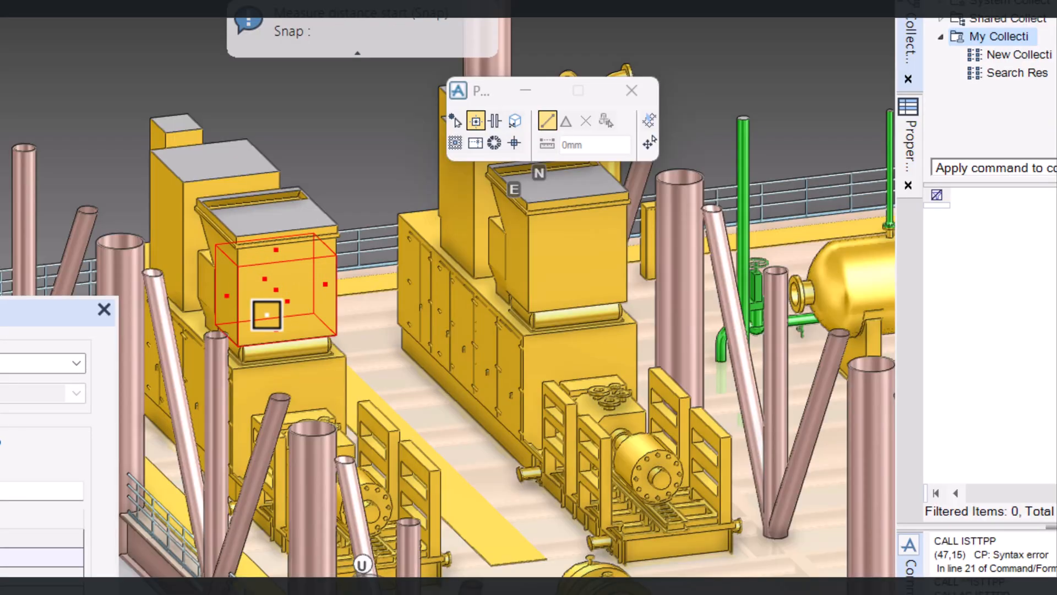
pyautogui.moveTo(326, 295)
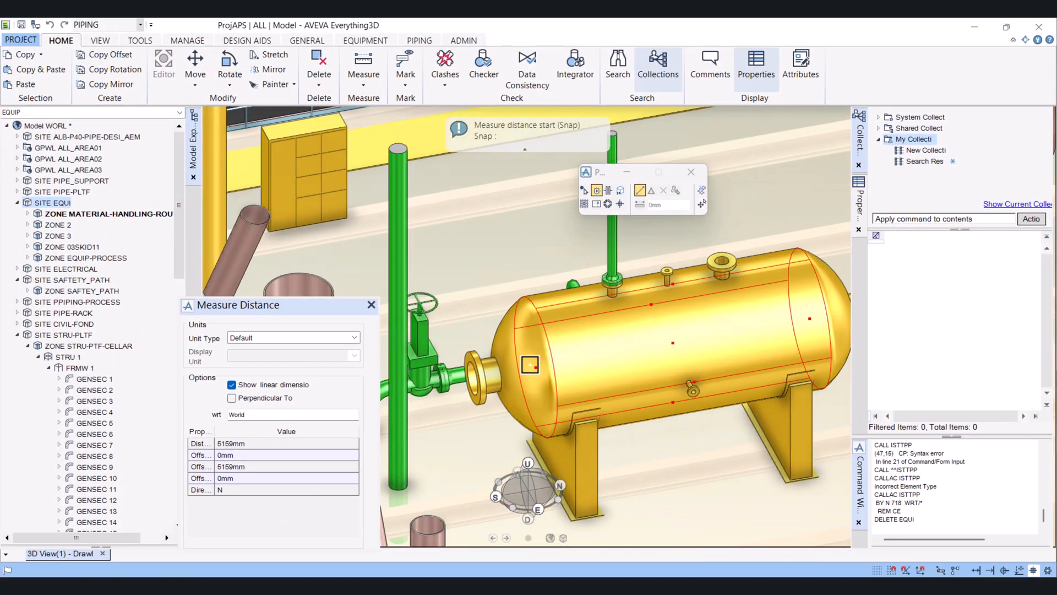
# Pick the second P-point on the horizontal vessel to complete the 5000 mm measurement.
pyautogui.click(529, 365)
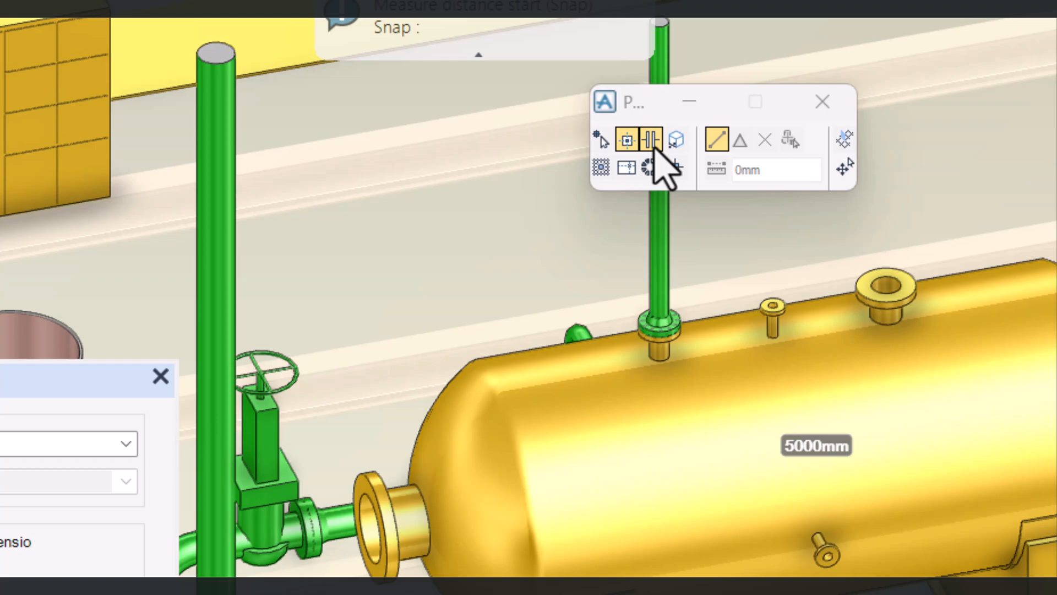
pyautogui.moveTo(645, 166)
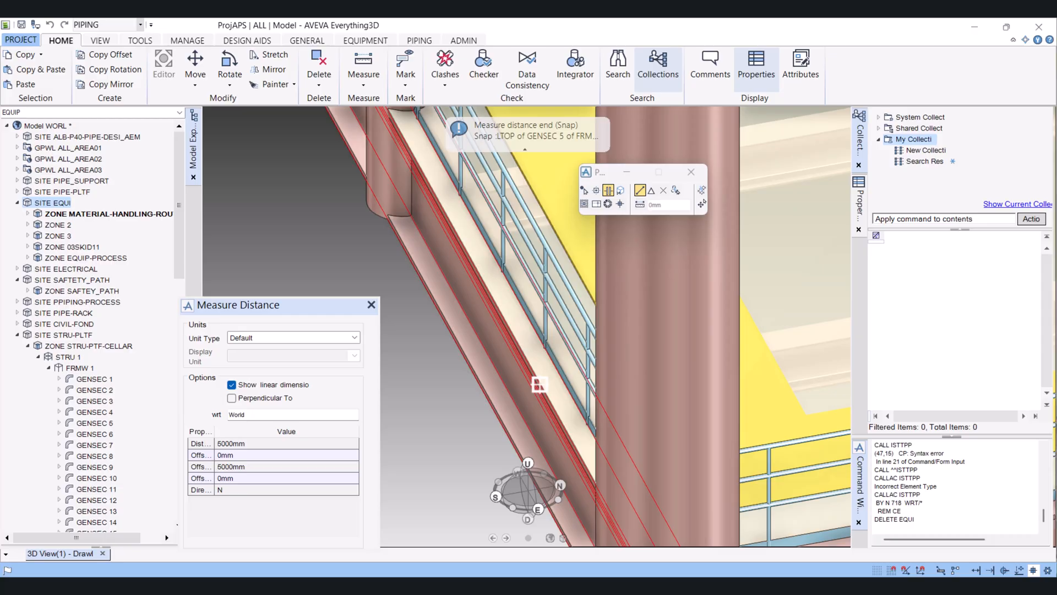
# Set the end point on the railing top for the platform steelwork measurement.
pyautogui.click(539, 384)
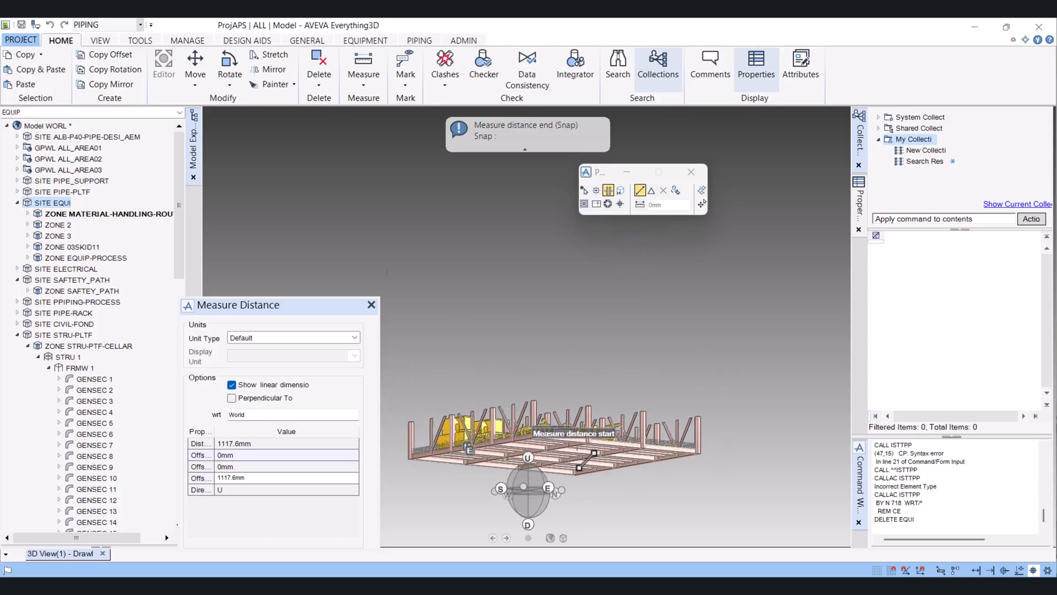
pyautogui.scroll(3)
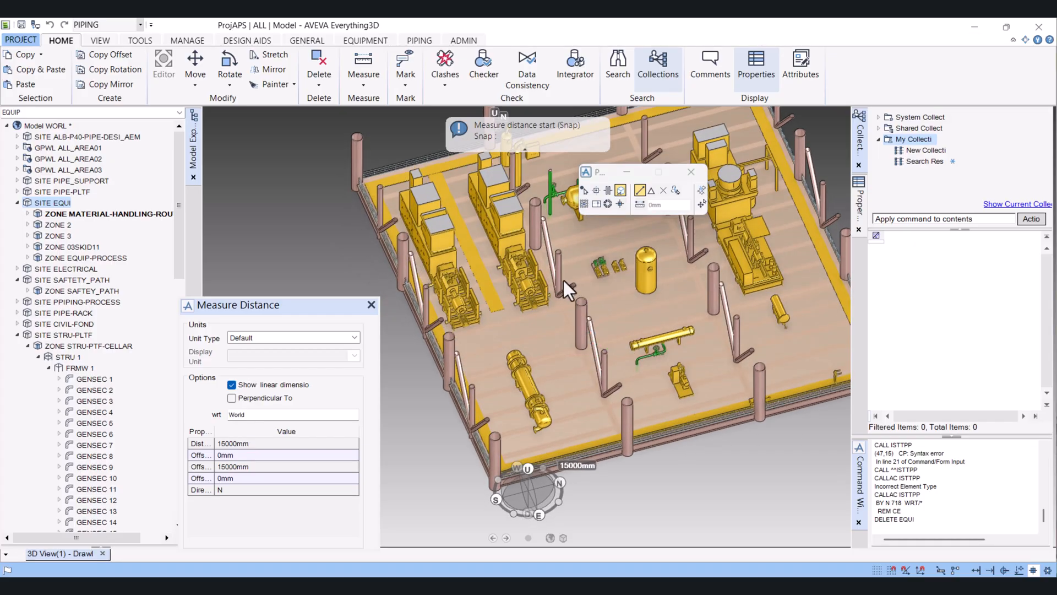
pyautogui.moveTo(471, 297)
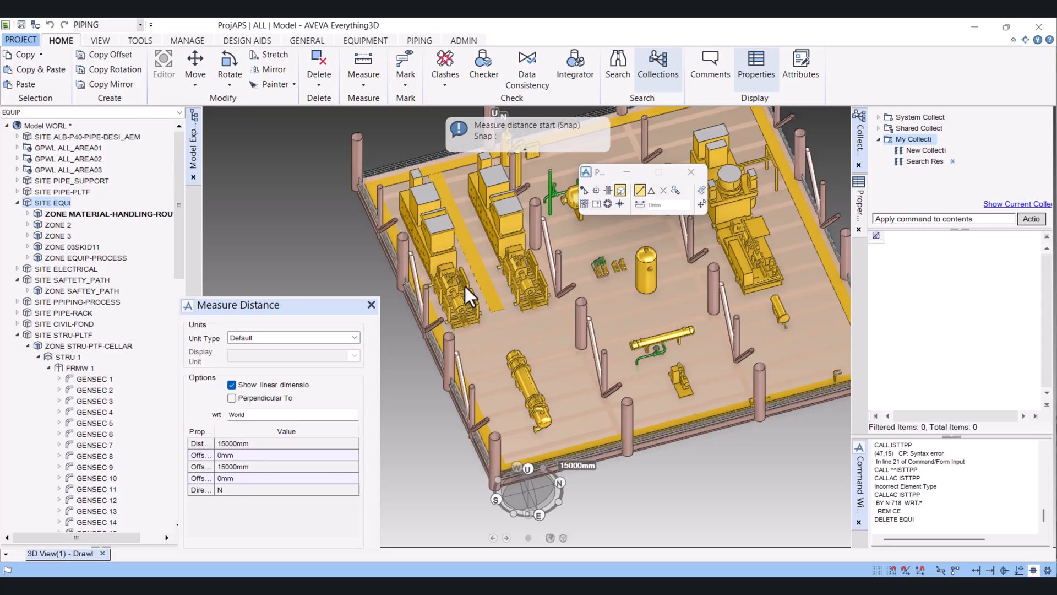
# Zoom into the skid and fix the measurement end at its base corner.
pyautogui.scroll(3)
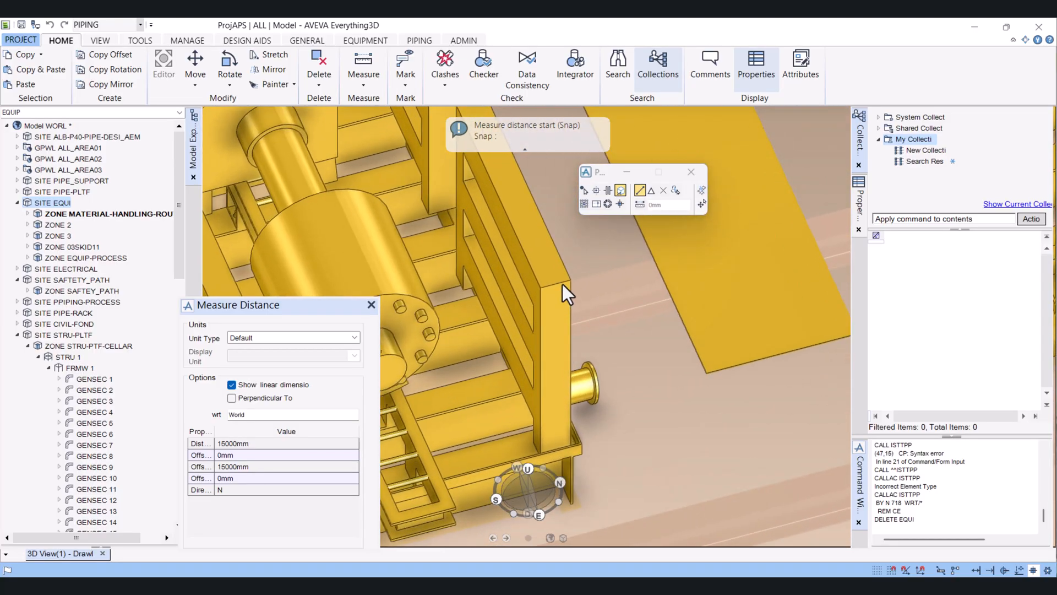
pyautogui.moveTo(570, 281)
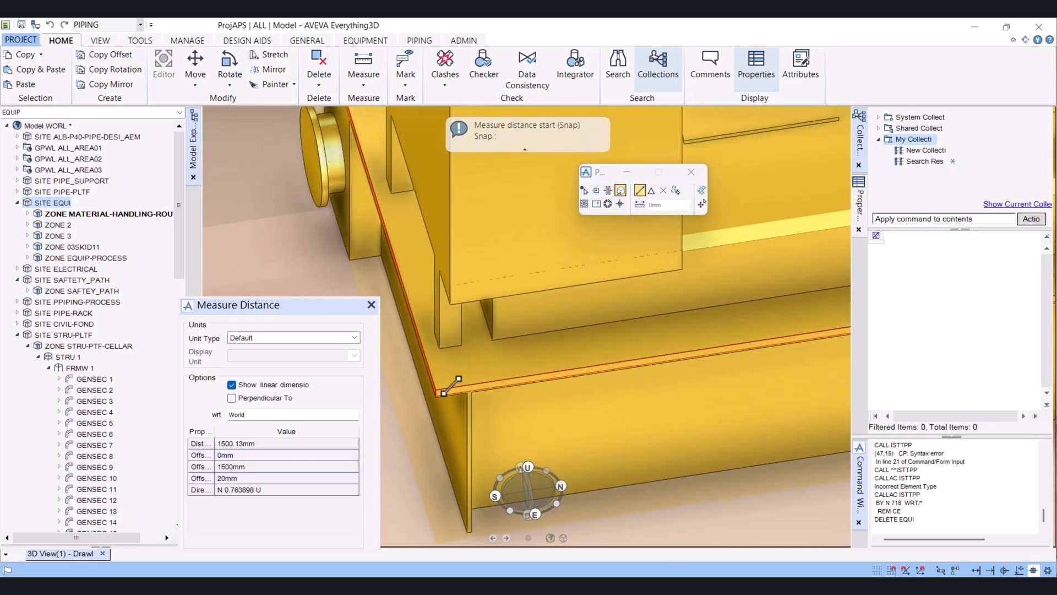
pyautogui.click(444, 391)
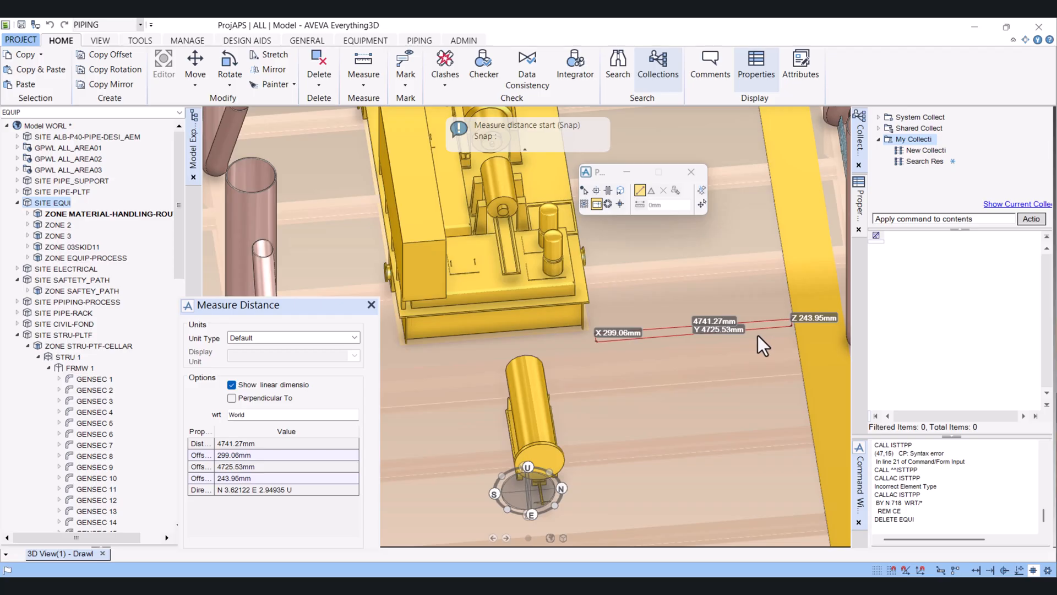
pyautogui.moveTo(695, 353)
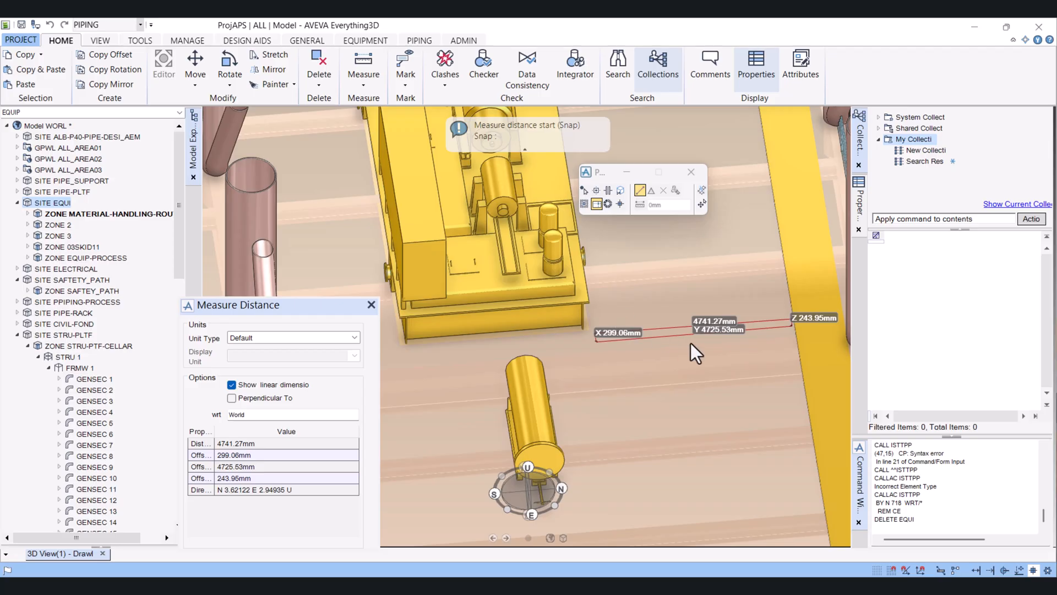
pyautogui.moveTo(658, 345)
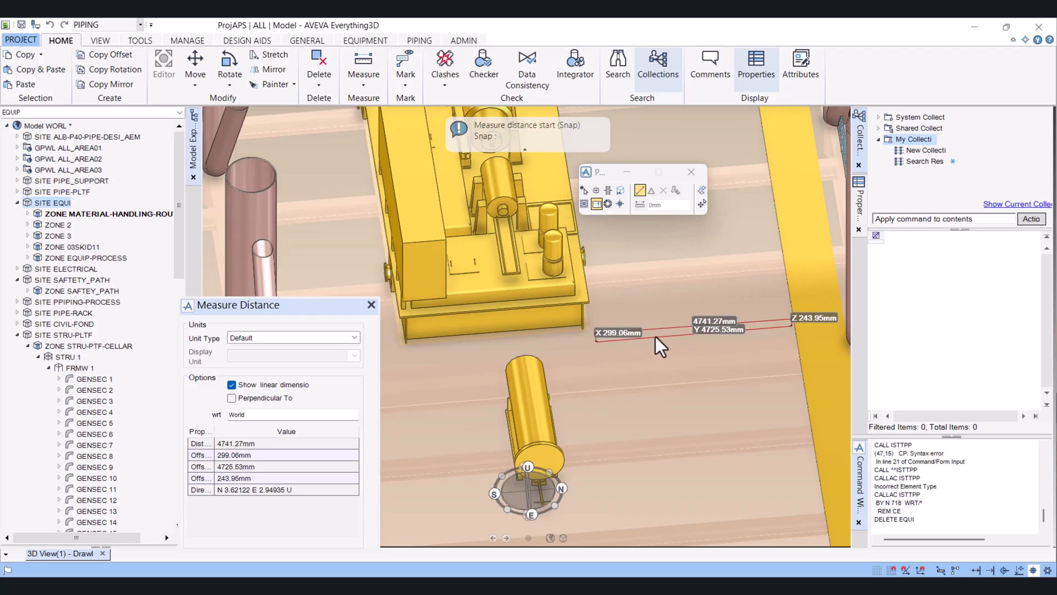
pyautogui.moveTo(563, 310)
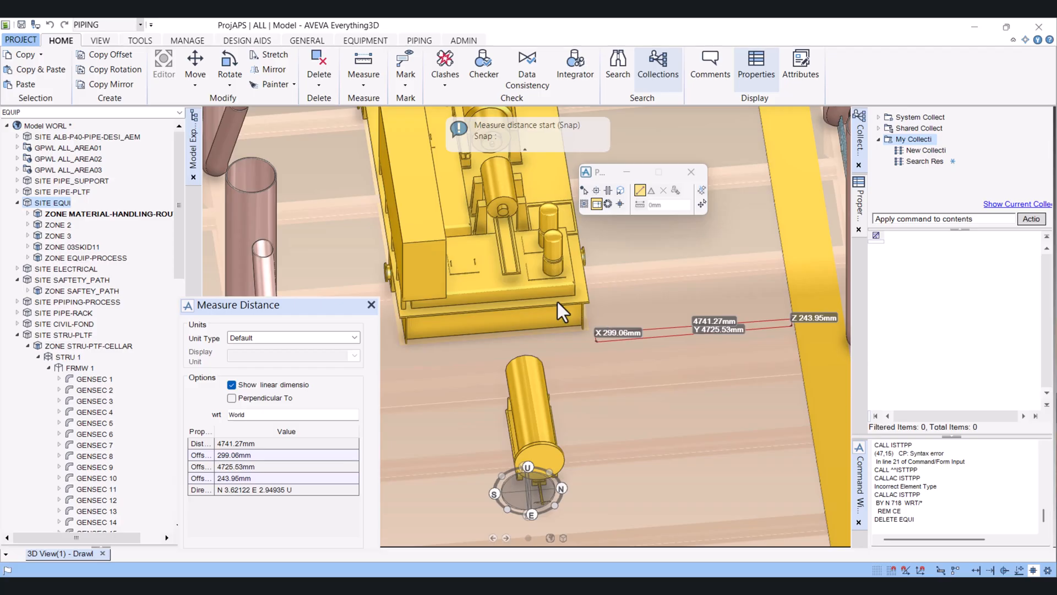
pyautogui.moveTo(662, 337)
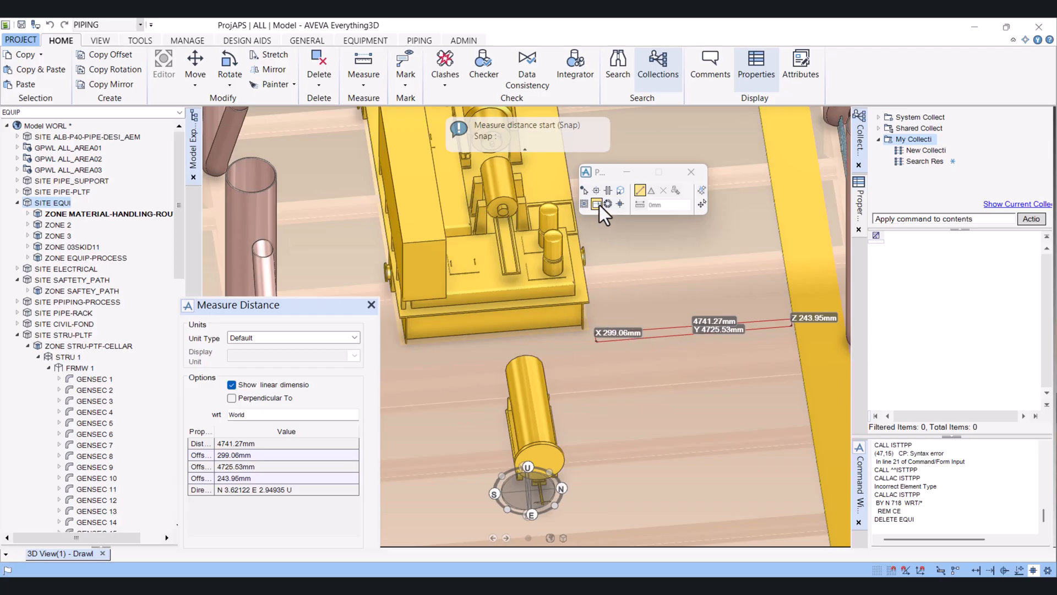
pyautogui.moveTo(677, 275)
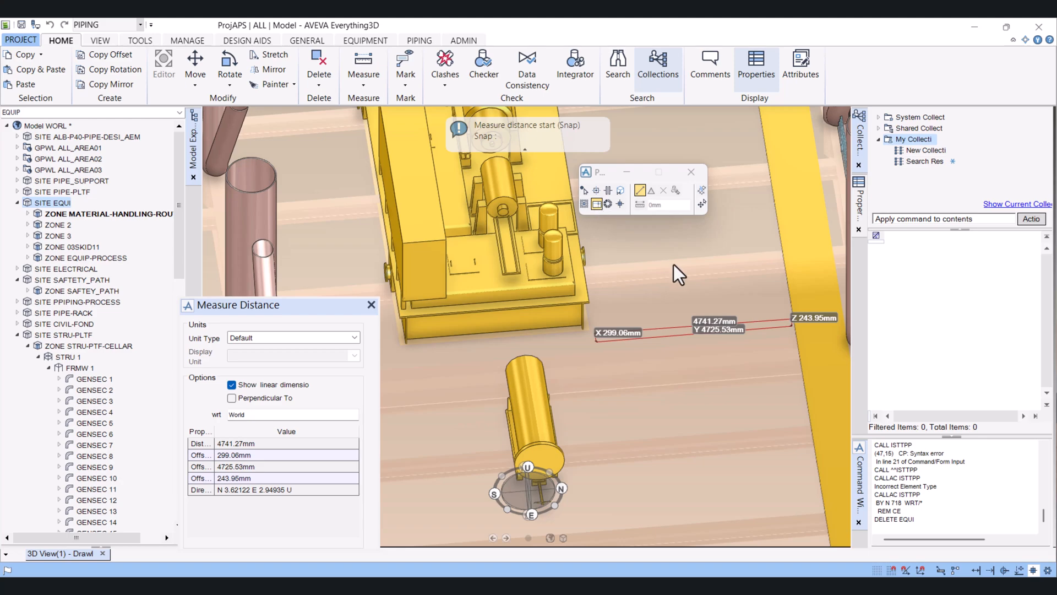
# Close the Measure Distance form, keeping the 4741.27 mm dimension displayed.
pyautogui.click(371, 304)
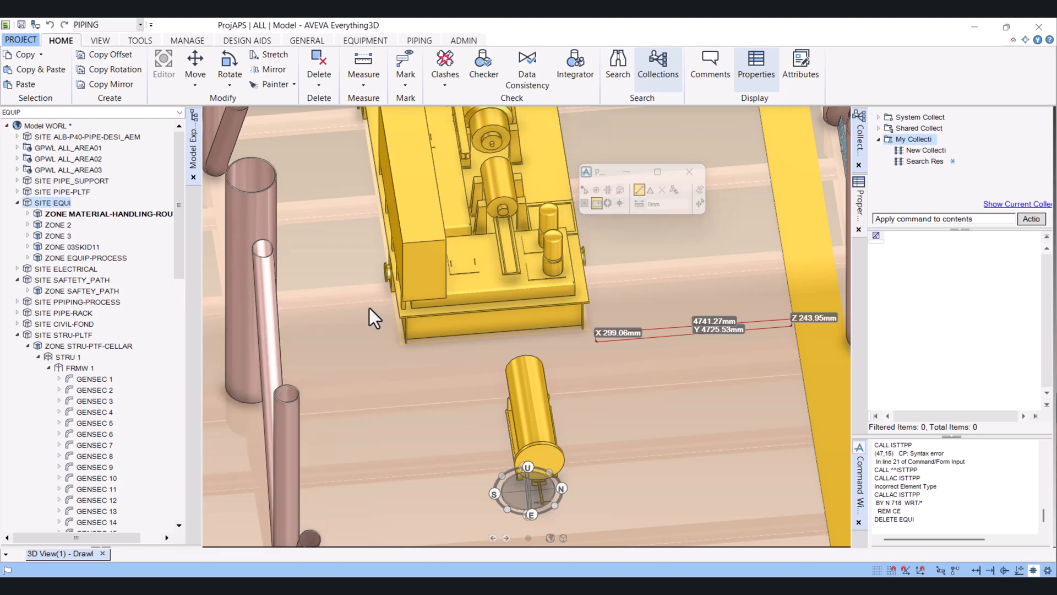
# Query a point's position (W 257266.41, N 305184.84, U 115858.84 mm) via Measure > Position, then close it.
pyautogui.click(363, 67)
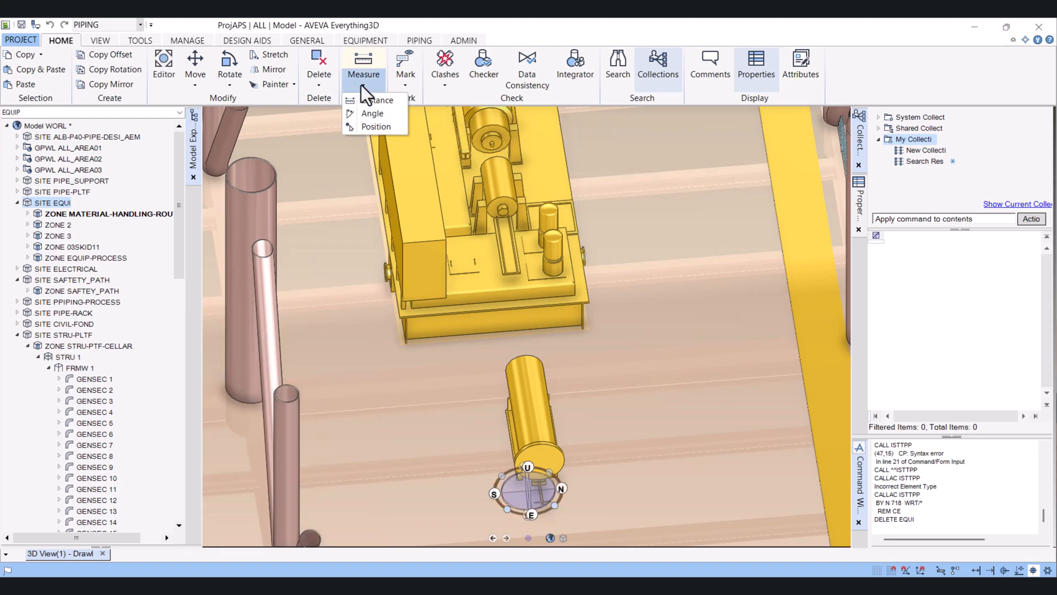
pyautogui.click(376, 127)
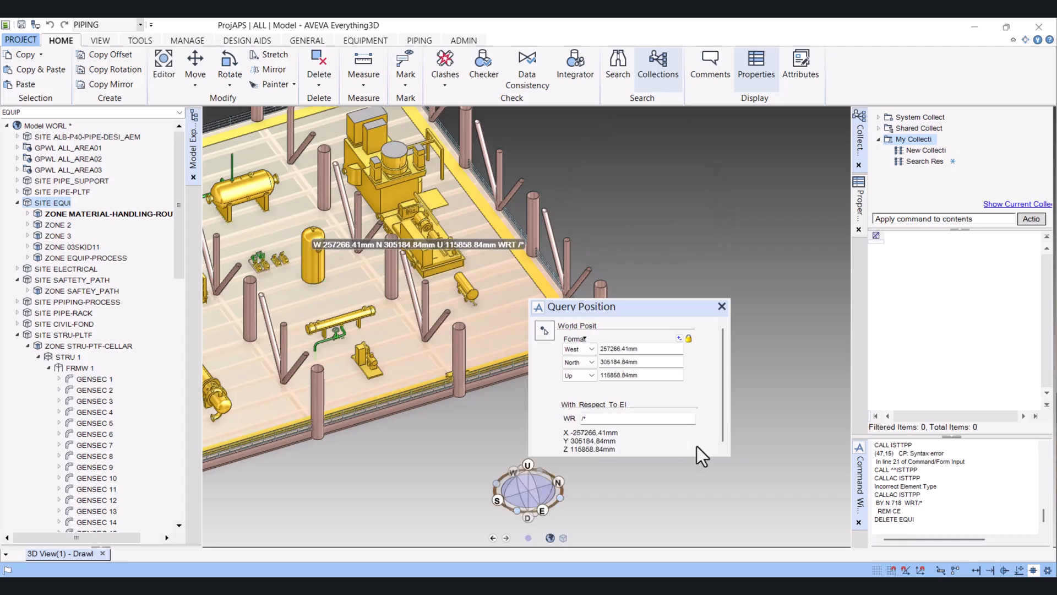
pyautogui.moveTo(573, 451)
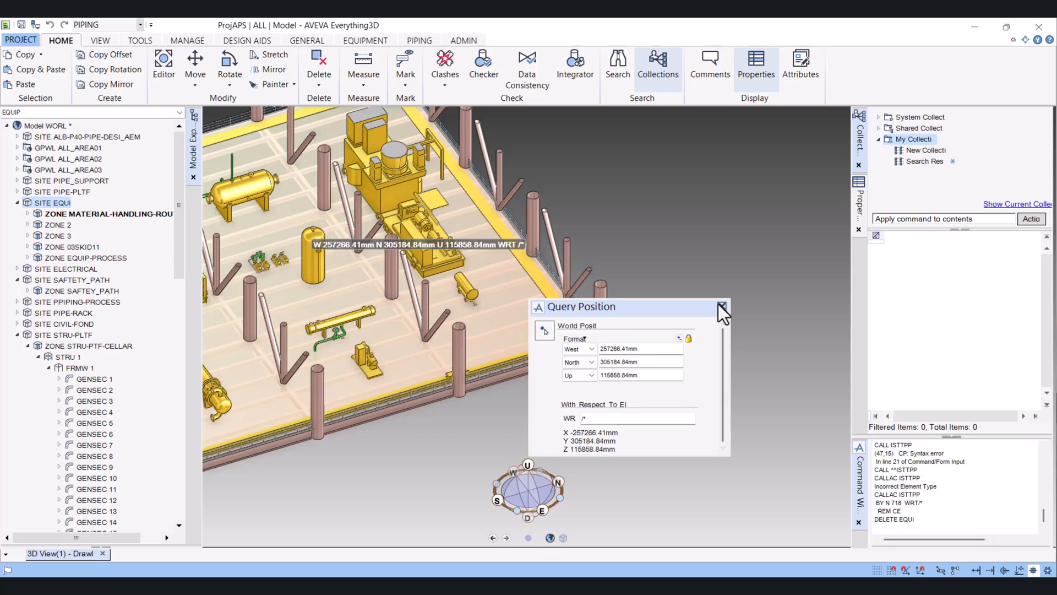
pyautogui.click(363, 67)
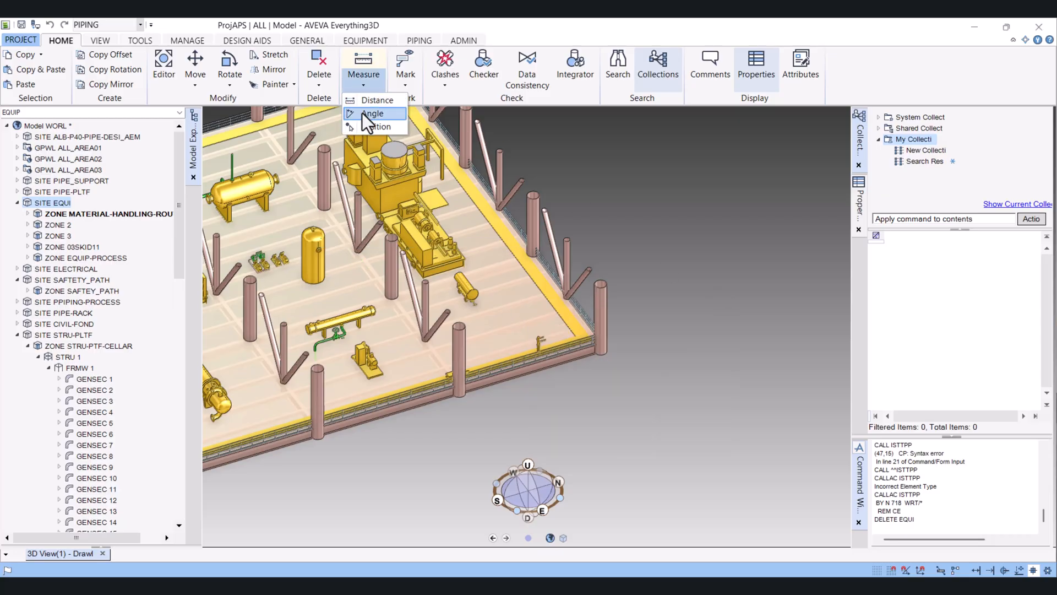
pyautogui.moveTo(378, 99)
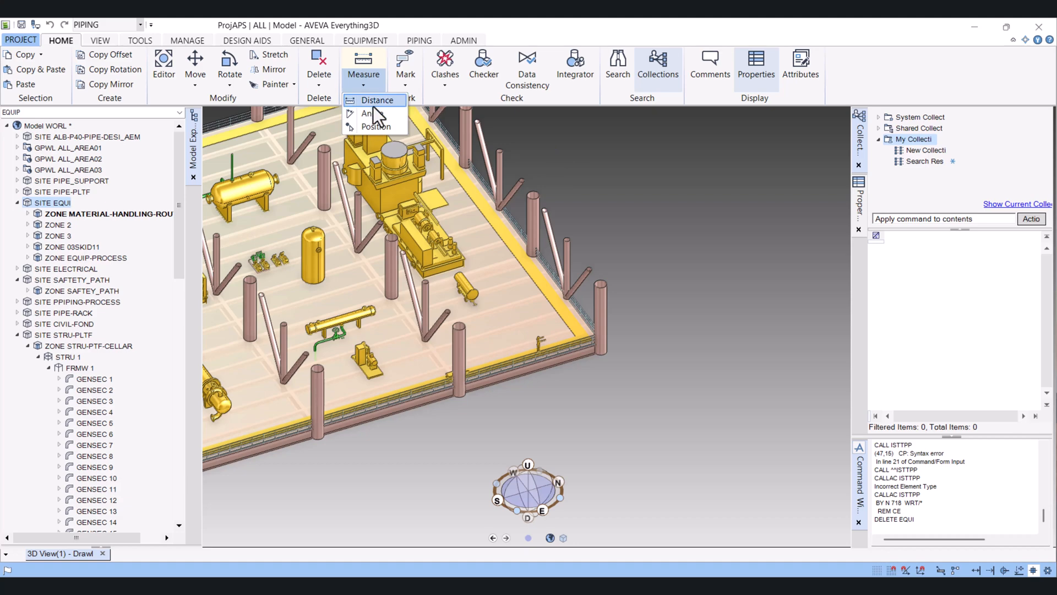